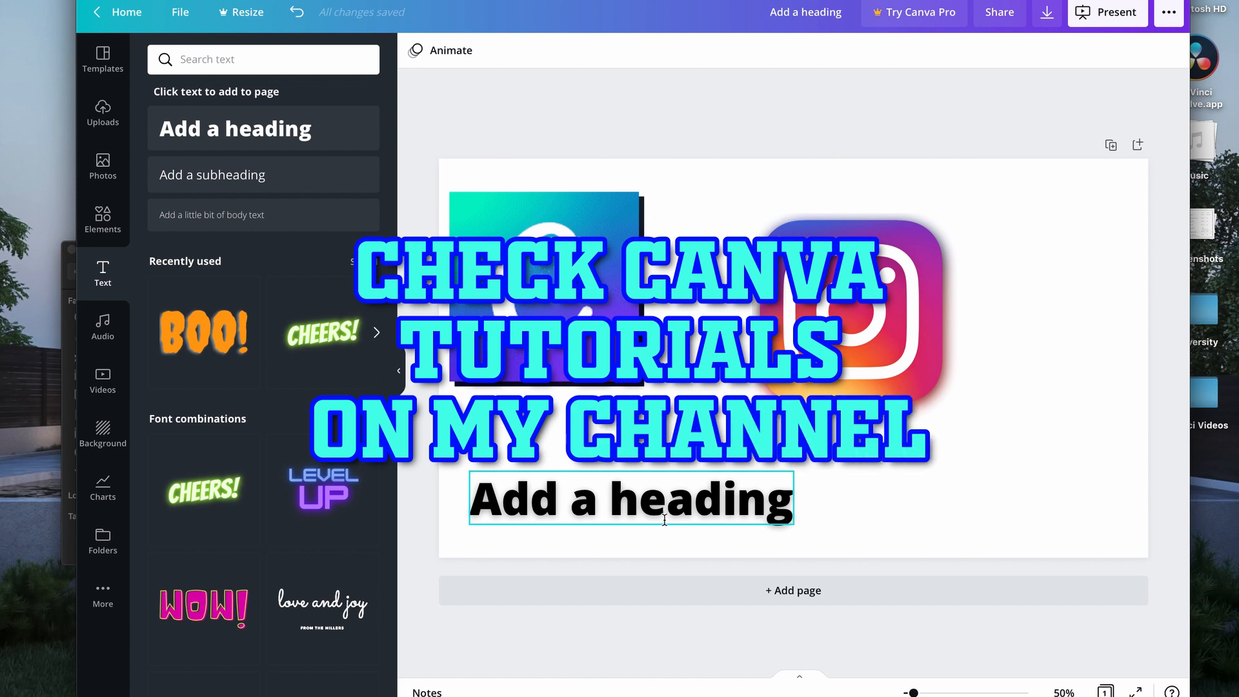
{"action": "mouse_move", "coordinate": [596, 463]}
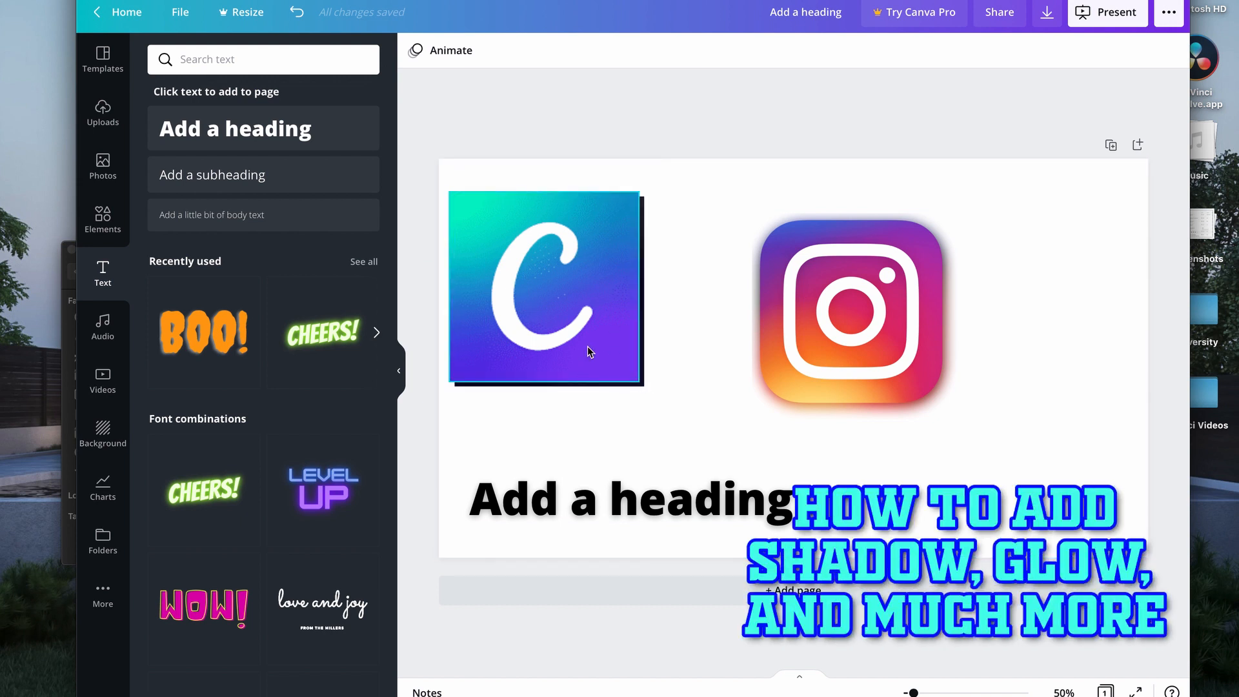
Step: Select the Canva logo image on the design page
{"action": "left_click", "coordinate": [589, 351]}
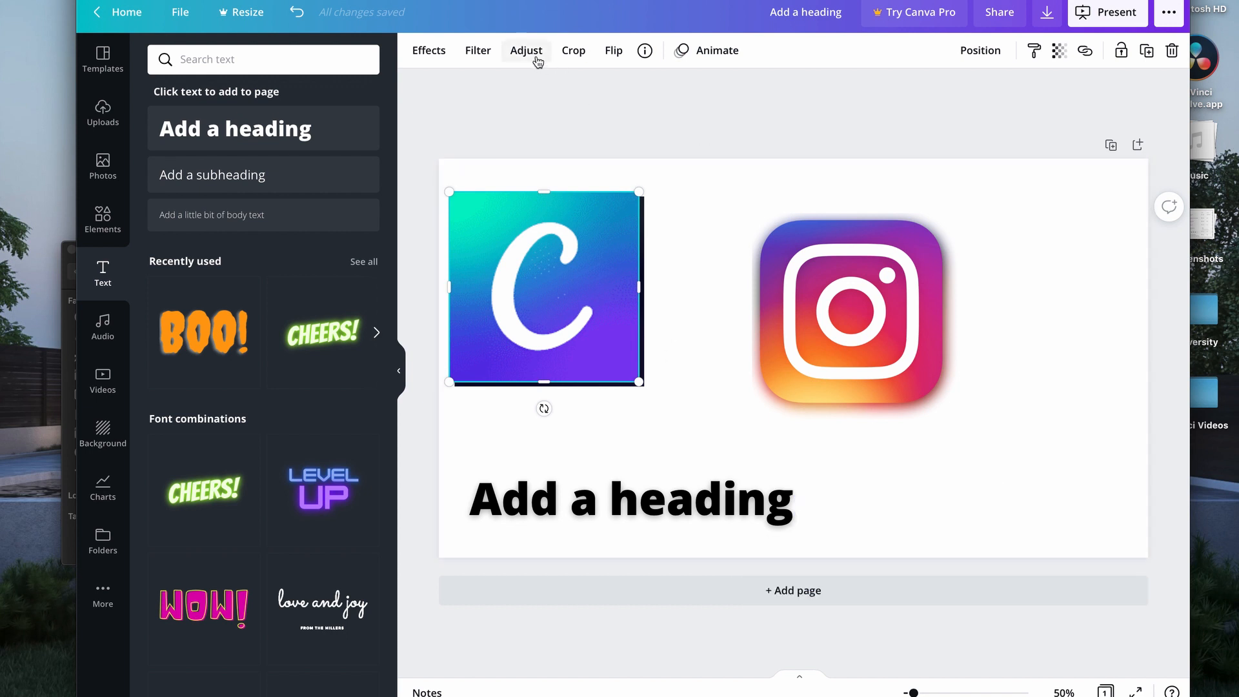
{"action": "mouse_move", "coordinate": [559, 283]}
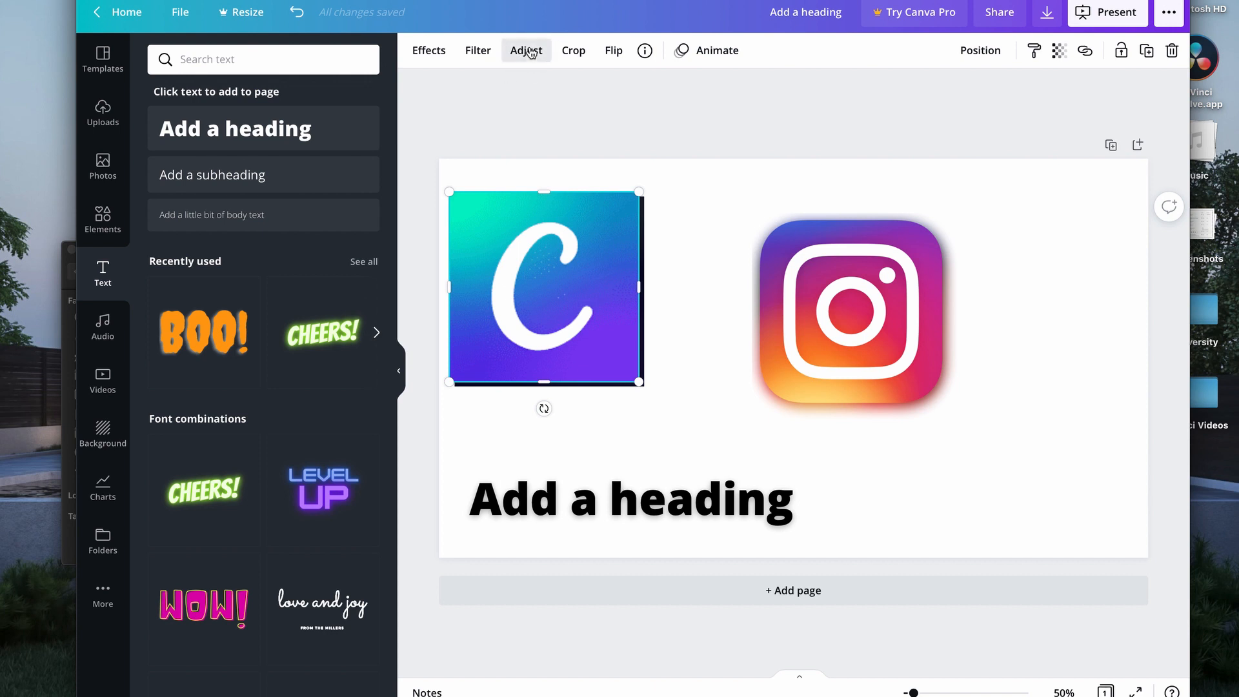
Step: Try lowering brightness and raising contrast on the logo, then return the sliders to 0
{"action": "left_click_drag", "start_coordinate": [299, 123], "coordinate": [222, 130]}
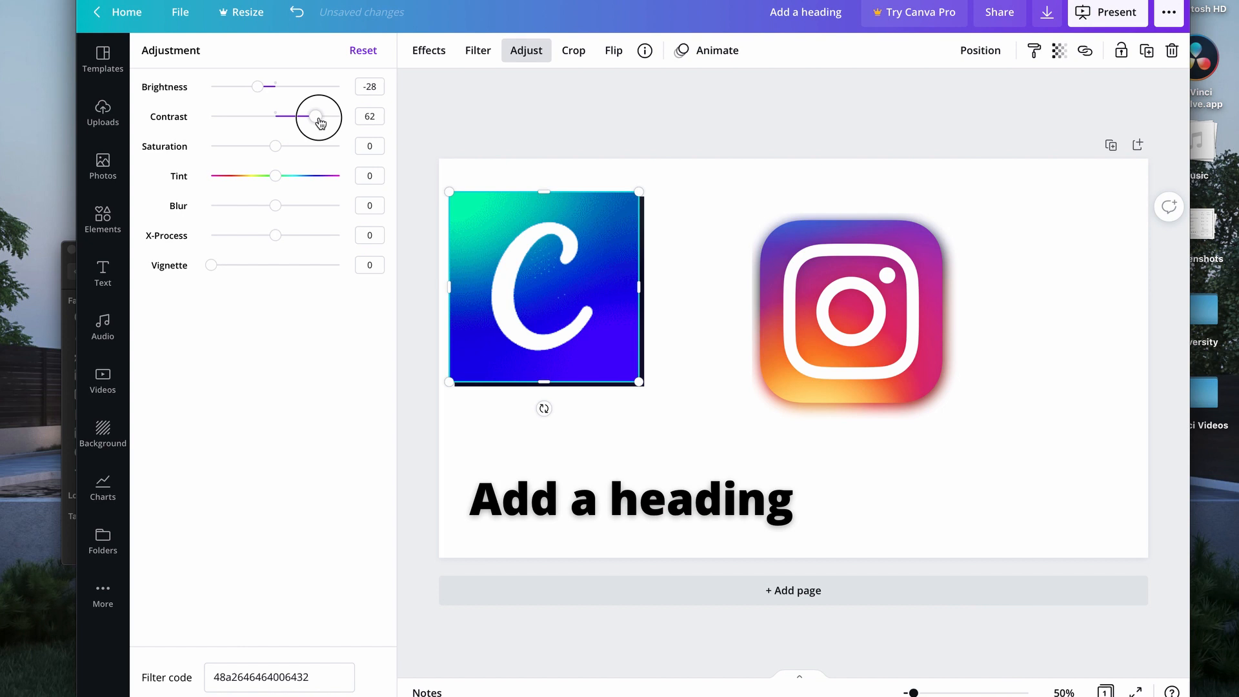
{"action": "left_click_drag", "start_coordinate": [318, 116], "coordinate": [338, 116]}
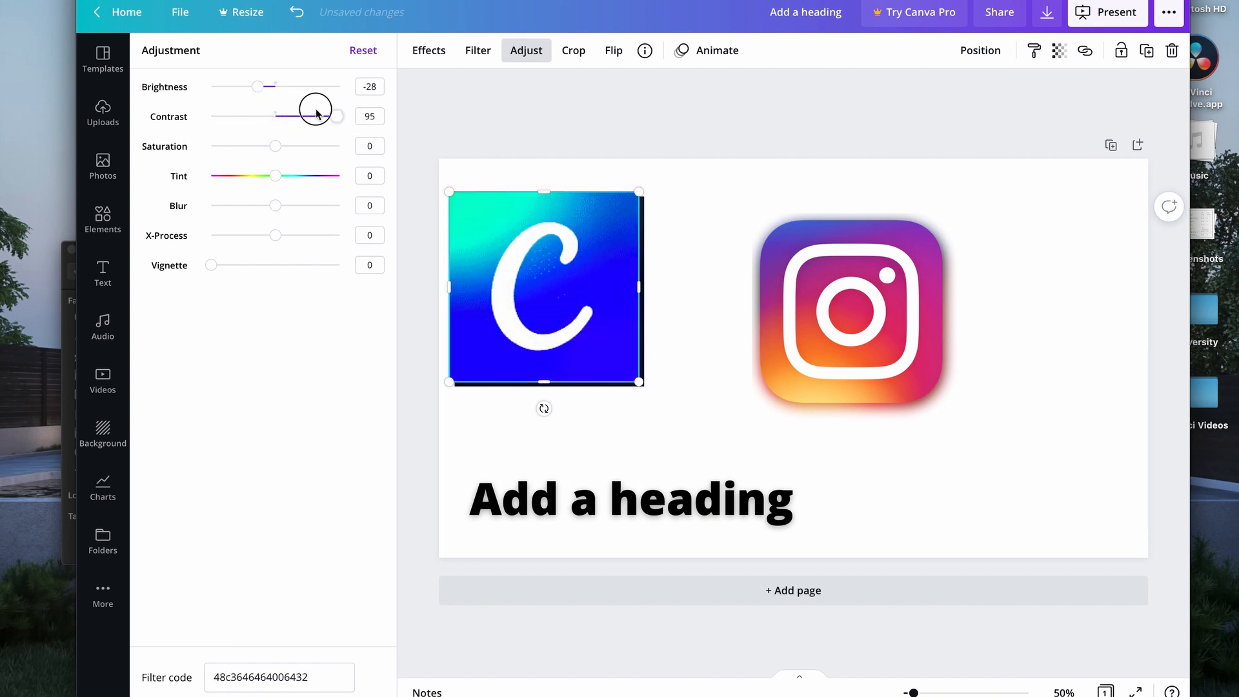
{"action": "left_click_drag", "start_coordinate": [332, 116], "coordinate": [274, 116]}
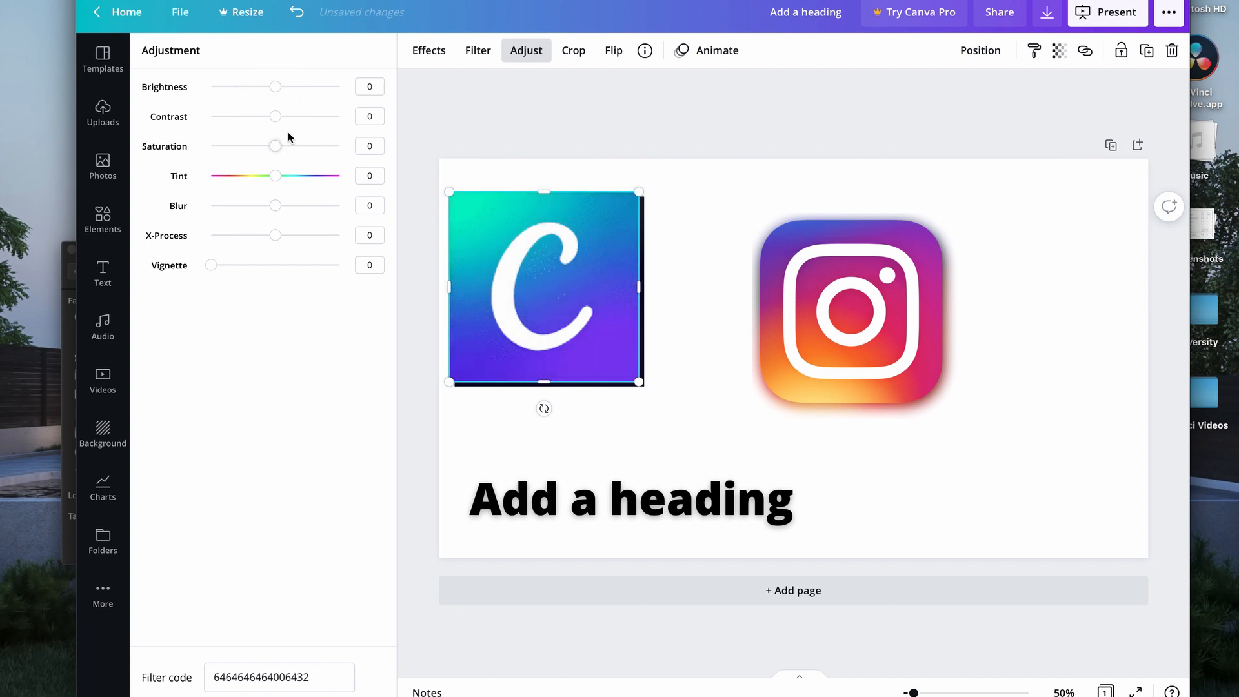
Step: Adjust the logo to brightness -2, saturation -52, tint 56, X-Process -100, vignette 0
{"action": "left_click_drag", "start_coordinate": [274, 86], "coordinate": [275, 86]}
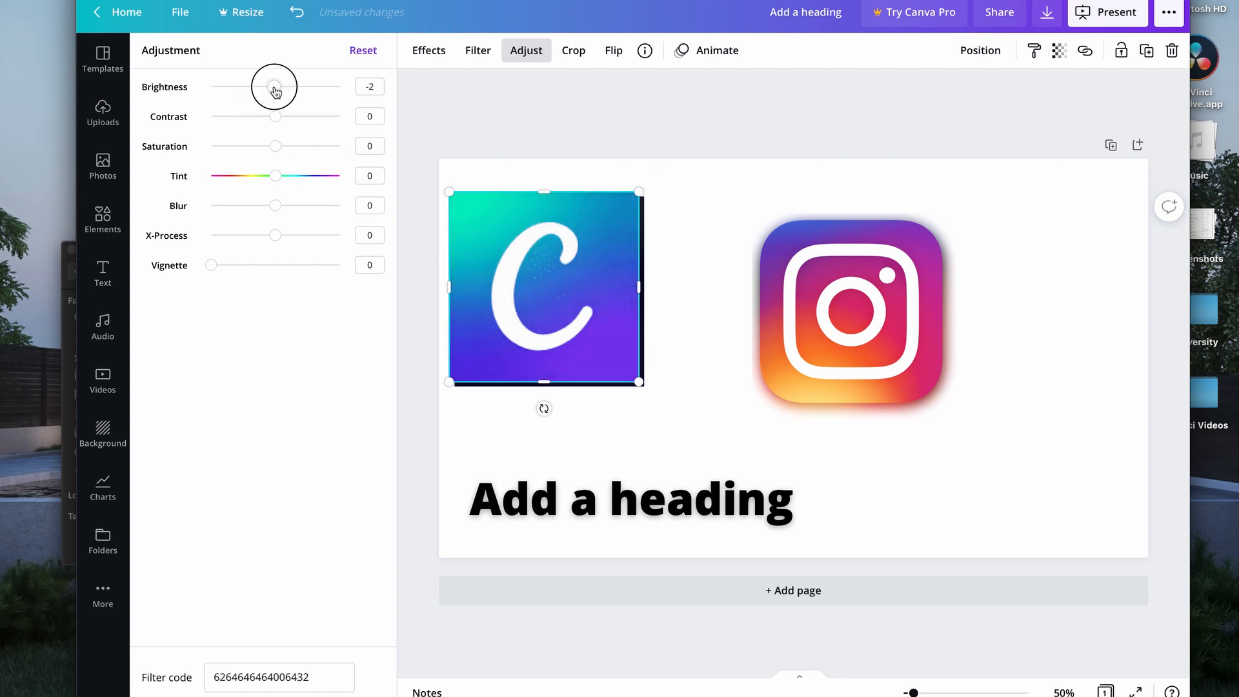
{"action": "left_click_drag", "start_coordinate": [274, 146], "coordinate": [318, 146]}
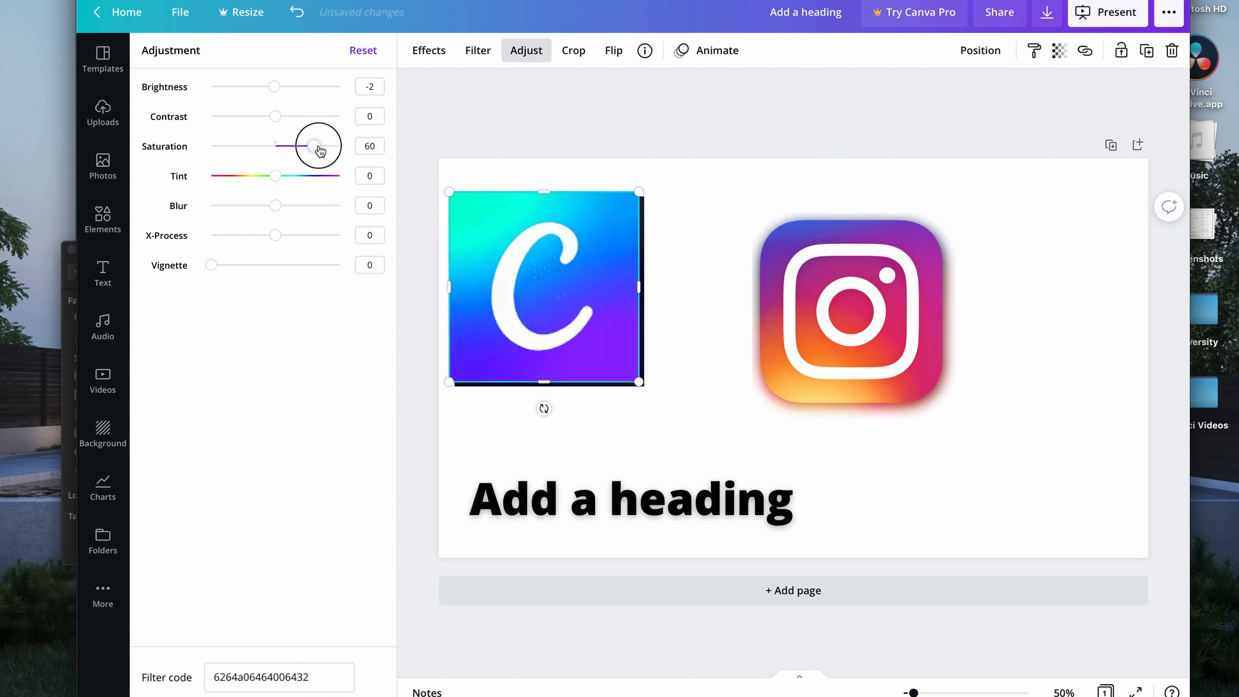
{"action": "left_click_drag", "start_coordinate": [316, 146], "coordinate": [245, 147]}
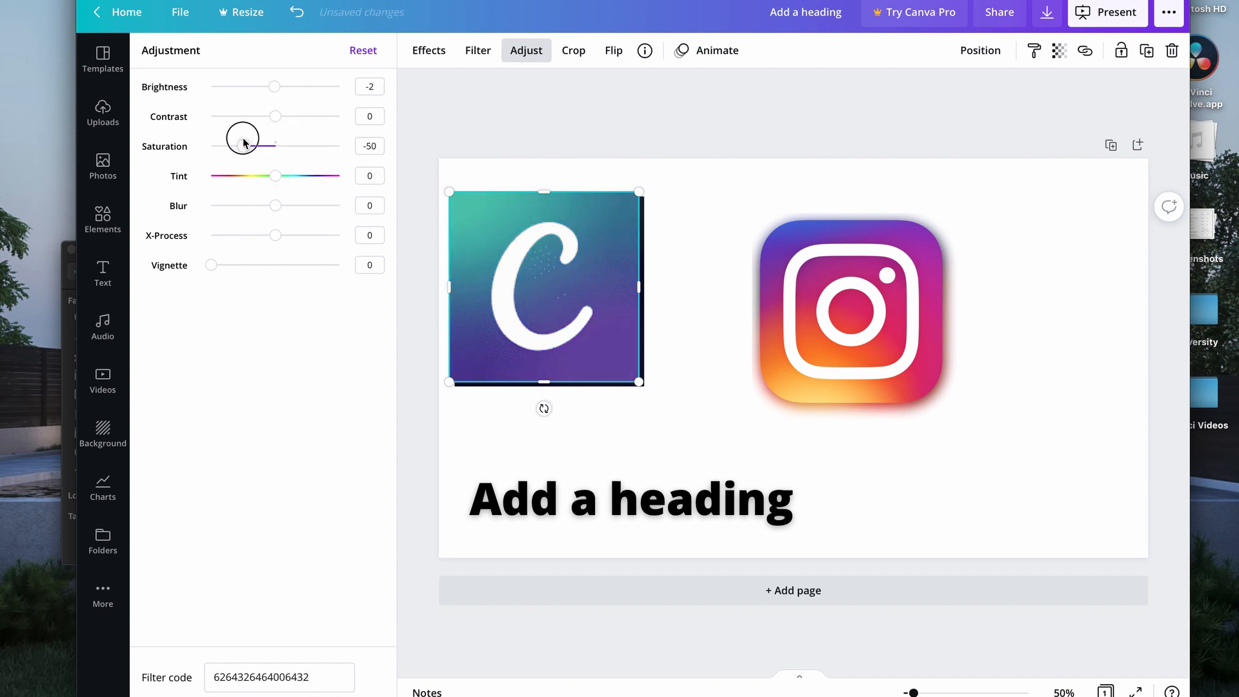
{"action": "left_click_drag", "start_coordinate": [240, 146], "coordinate": [274, 146]}
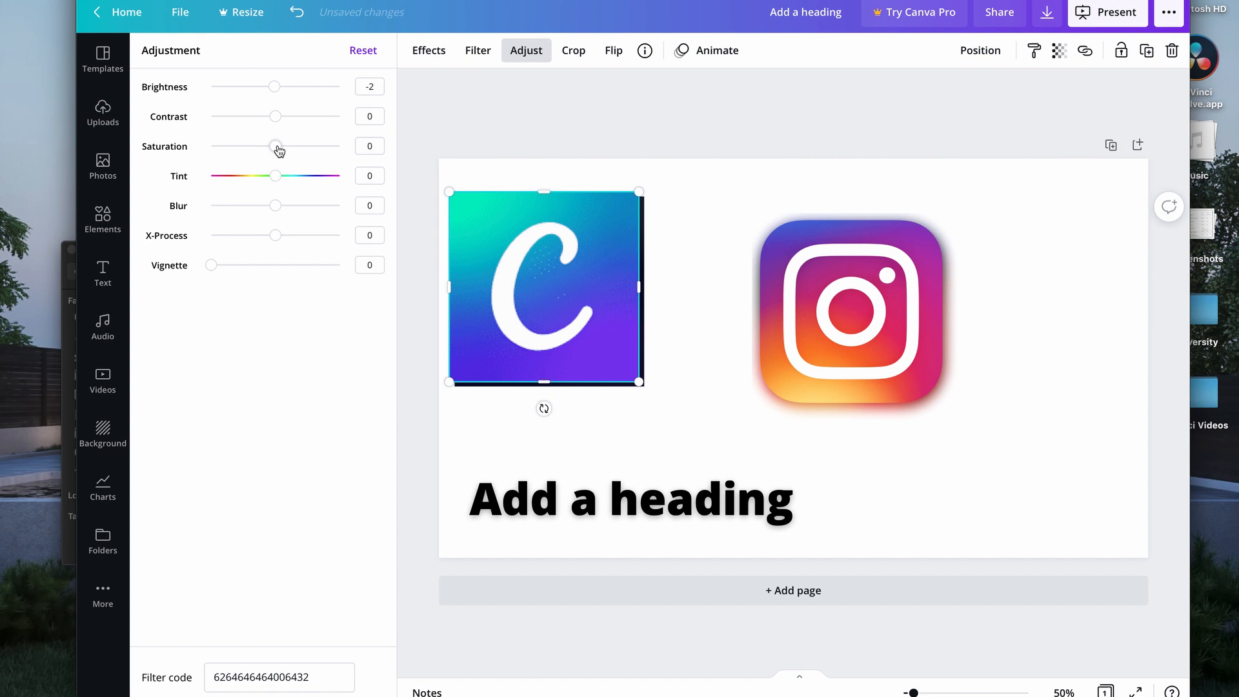
{"action": "left_click_drag", "start_coordinate": [275, 176], "coordinate": [335, 175]}
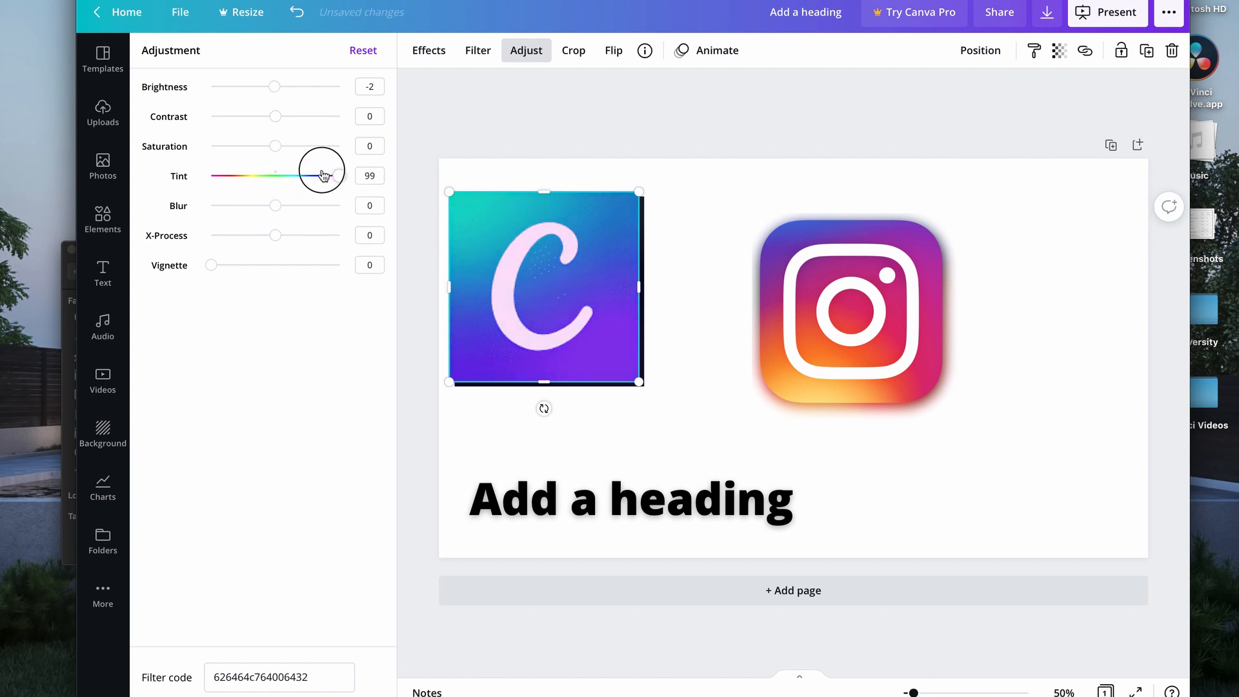
{"action": "left_click_drag", "start_coordinate": [335, 175], "coordinate": [274, 176]}
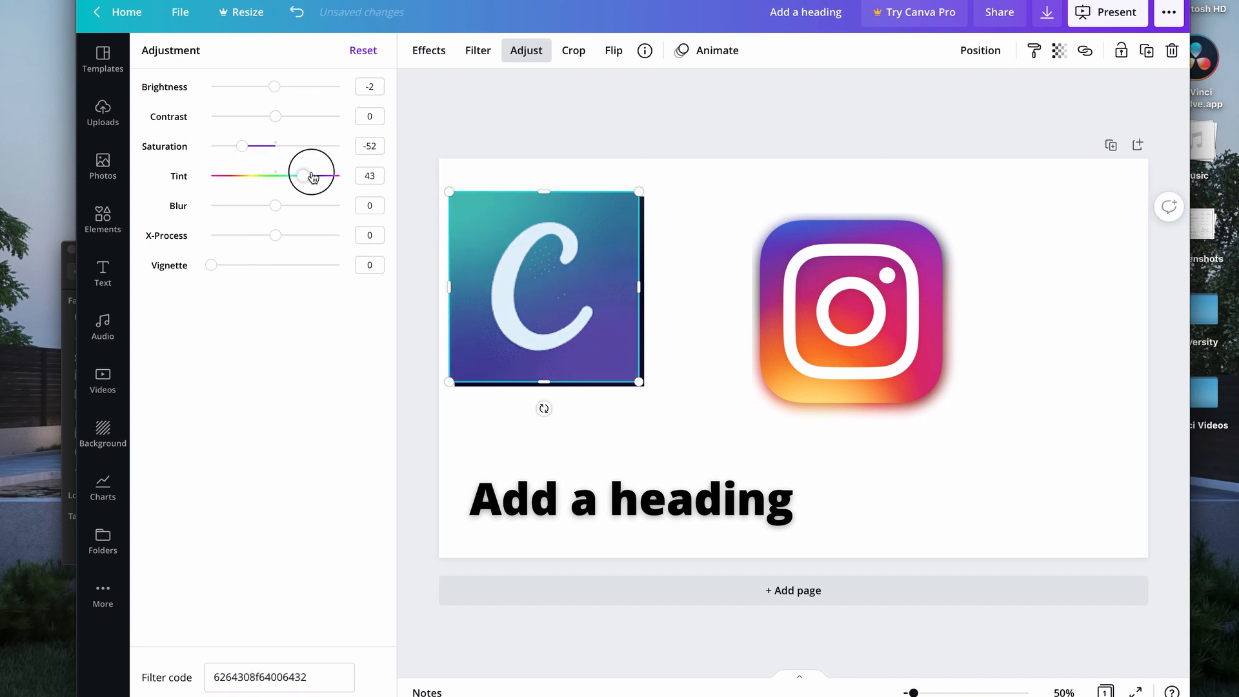
{"action": "left_click_drag", "start_coordinate": [274, 235], "coordinate": [243, 235]}
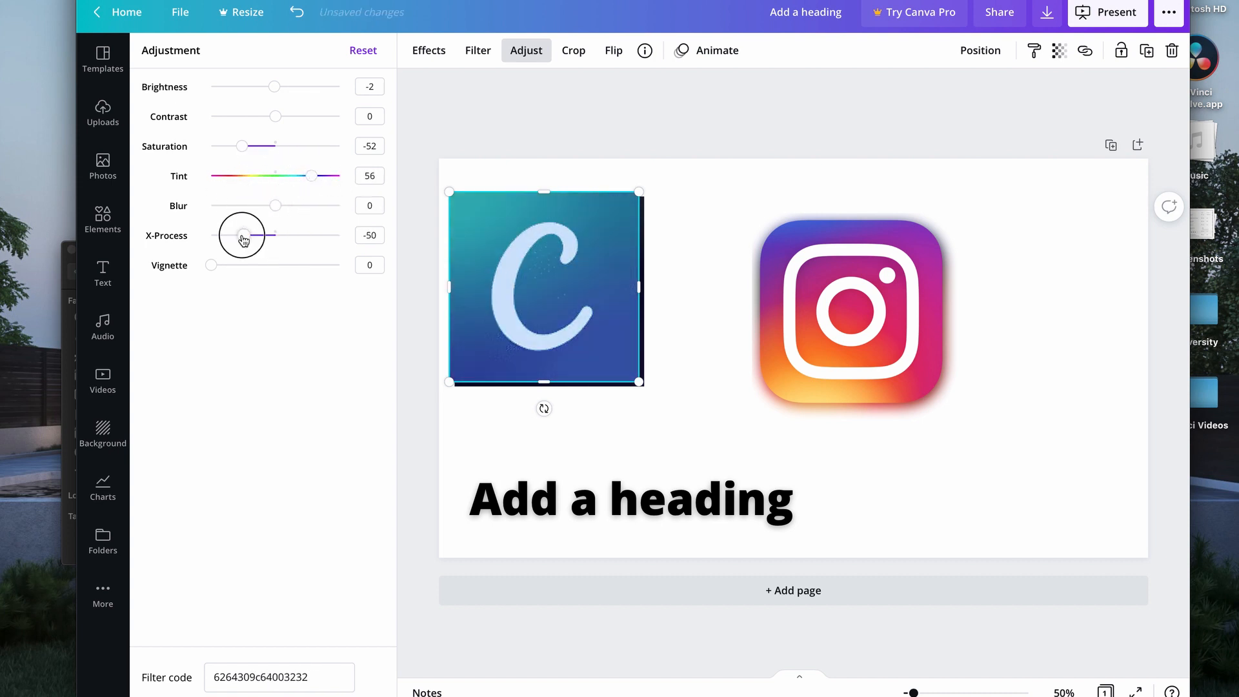
{"action": "left_click_drag", "start_coordinate": [242, 235], "coordinate": [211, 234]}
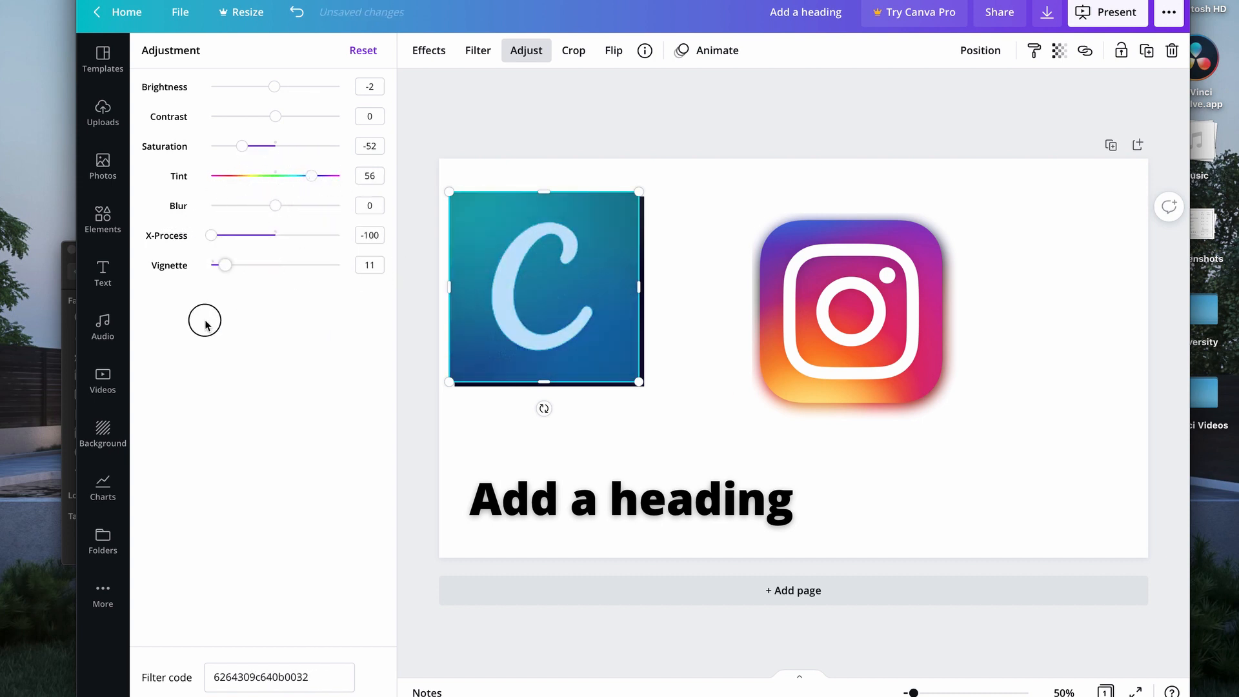
{"action": "left_click_drag", "start_coordinate": [225, 264], "coordinate": [211, 265]}
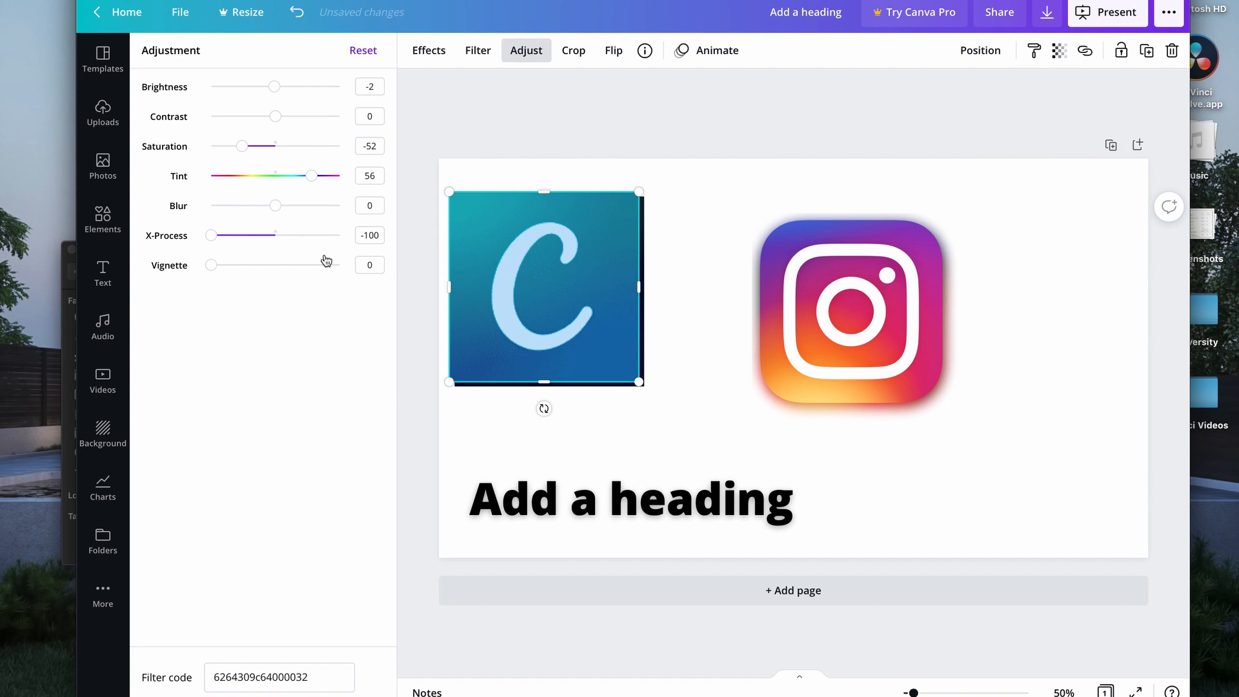
Step: Preview the Arctic effect on the logo, then apply ColorMix Amethyst
{"action": "left_click", "coordinate": [429, 51]}
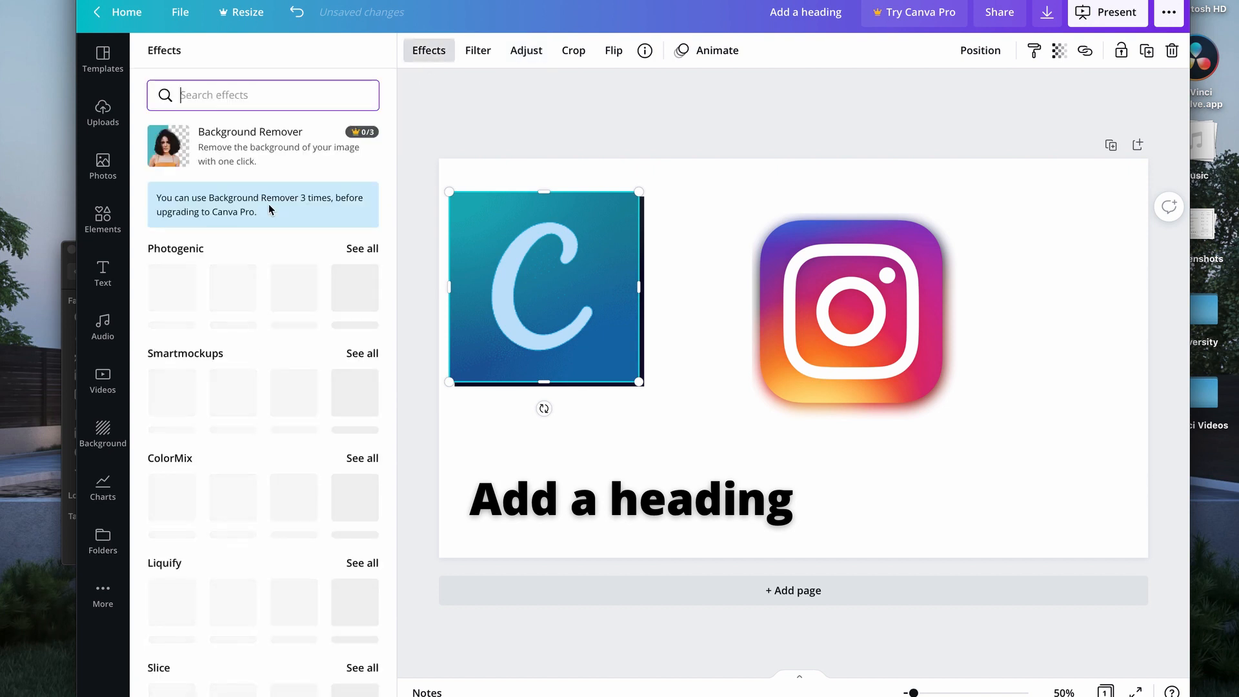
{"action": "left_click", "coordinate": [171, 363]}
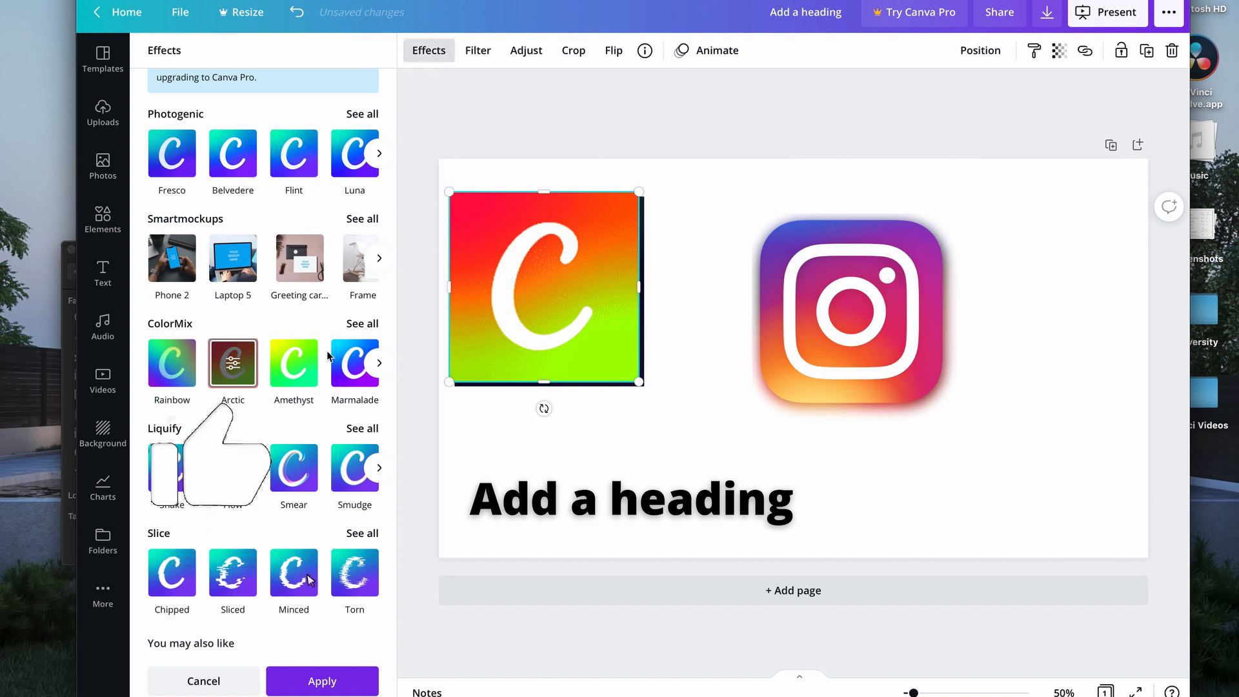
{"action": "left_click", "coordinate": [294, 363]}
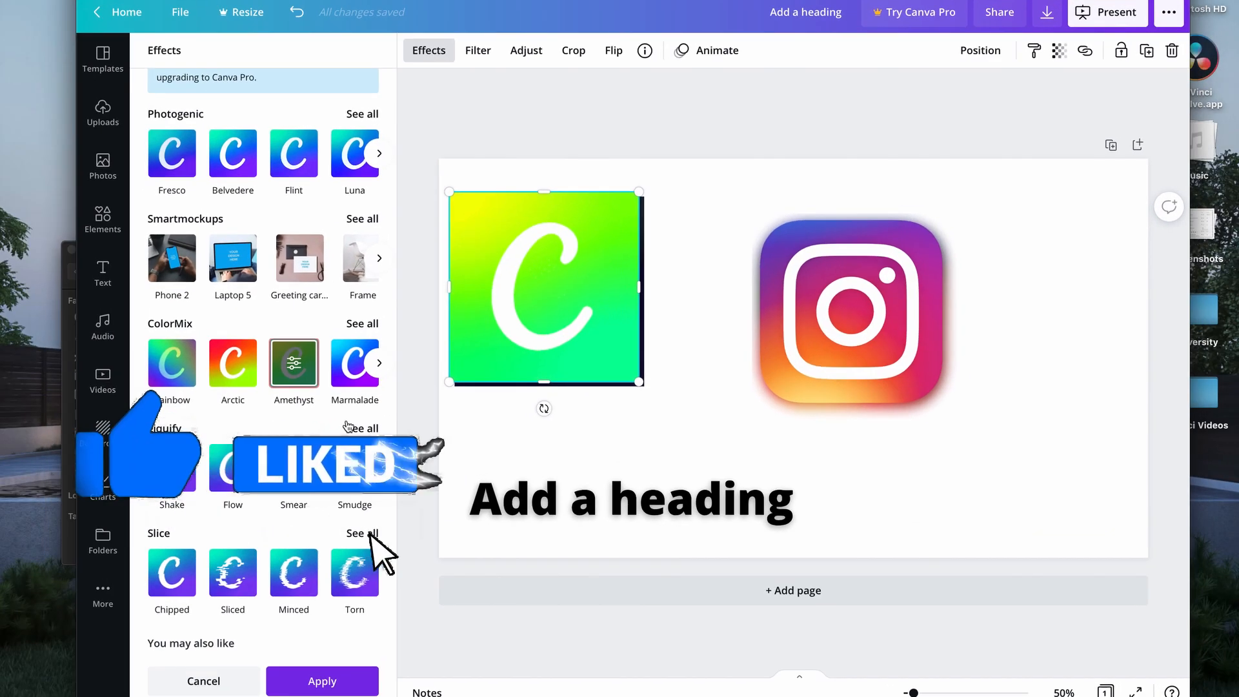